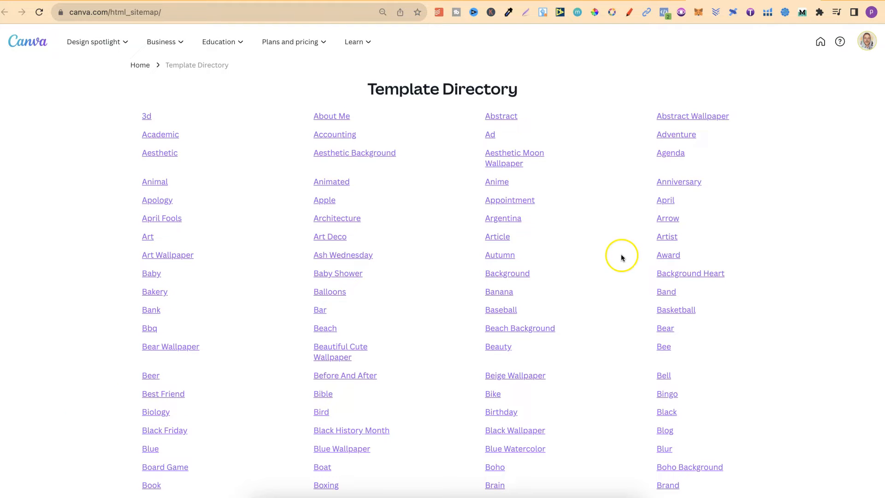
Browse the Template Directory and load the Bakery templates page (8,476 designs).
scroll("down", 3)
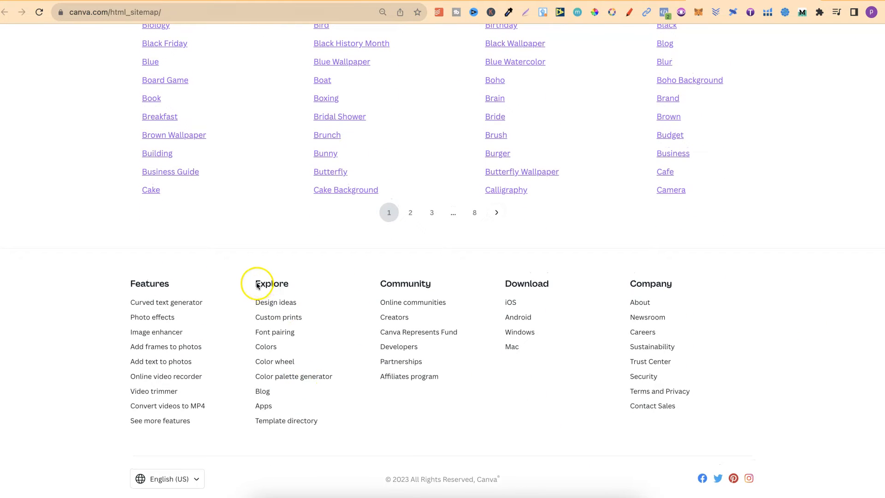
mouse_move(261, 423)
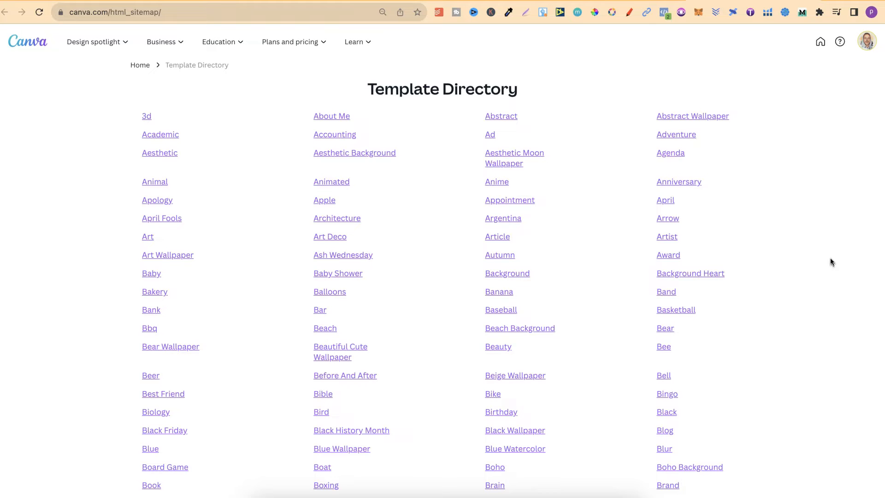
scroll("down", 3)
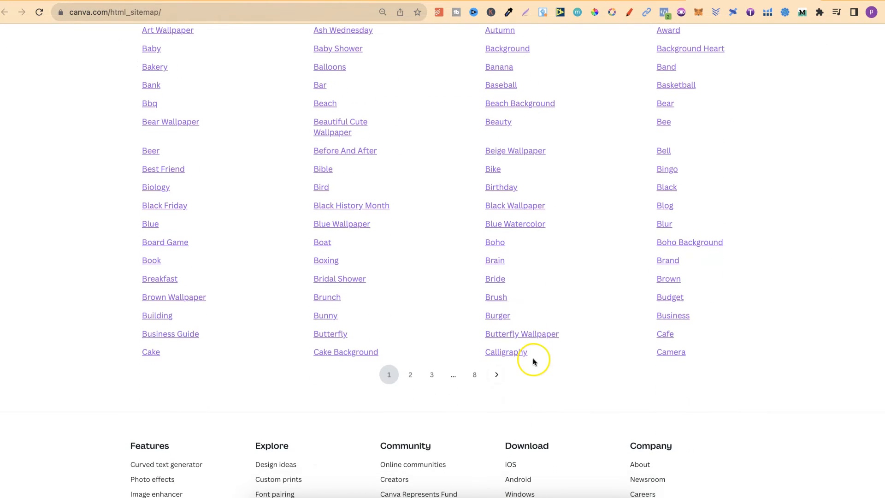
mouse_move(859, 260)
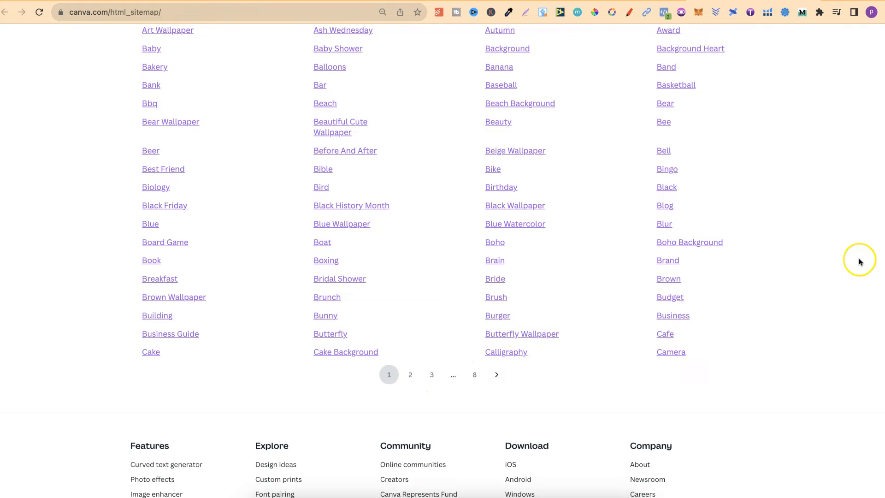
scroll("up", 3)
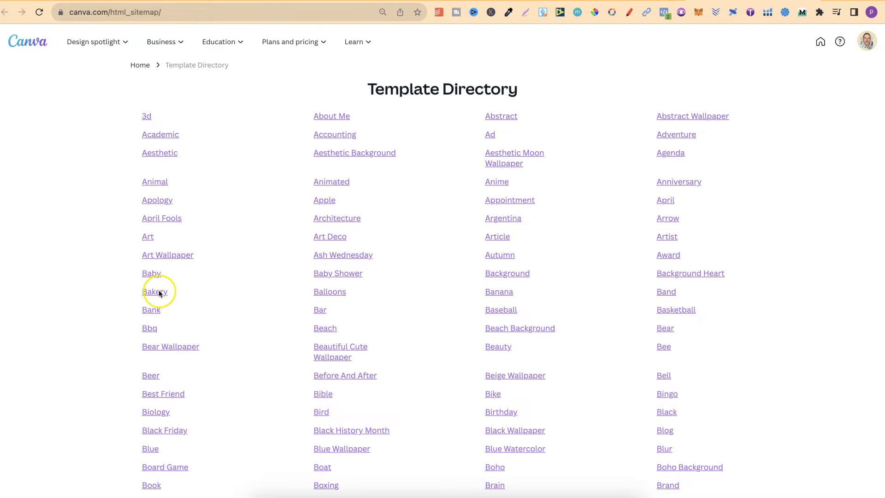
left_click(154, 292)
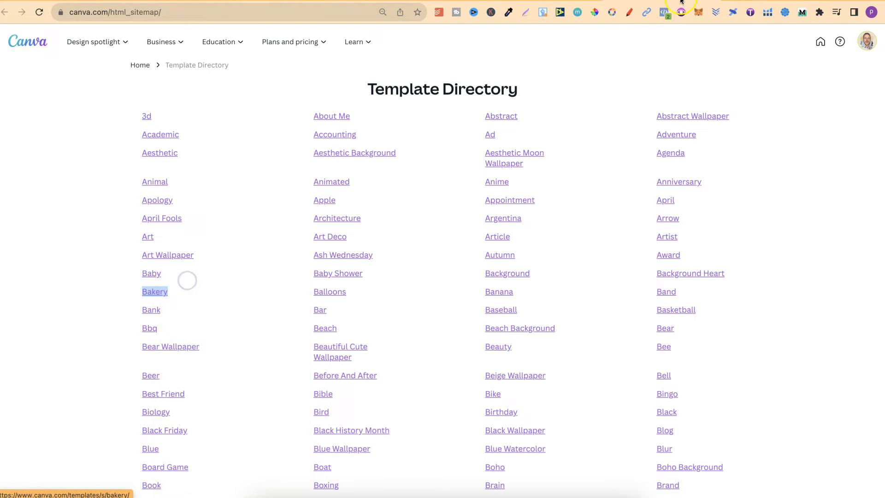
left_click(153, 291)
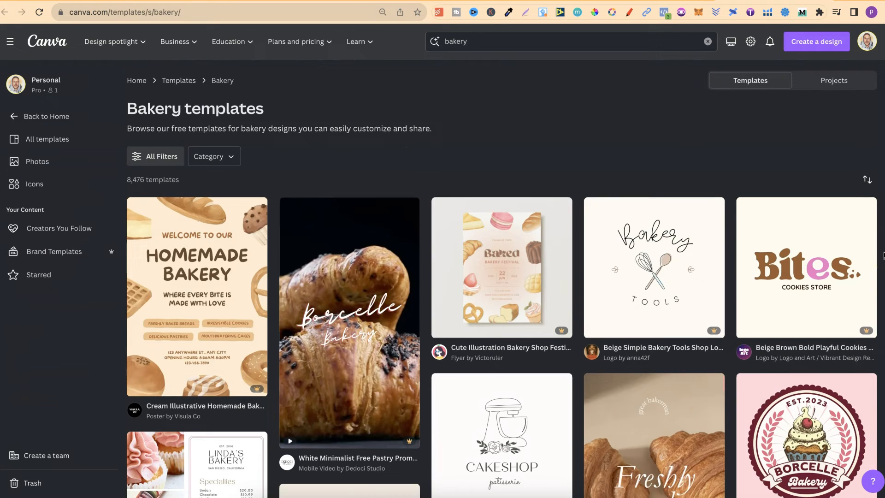
scroll("down", 3)
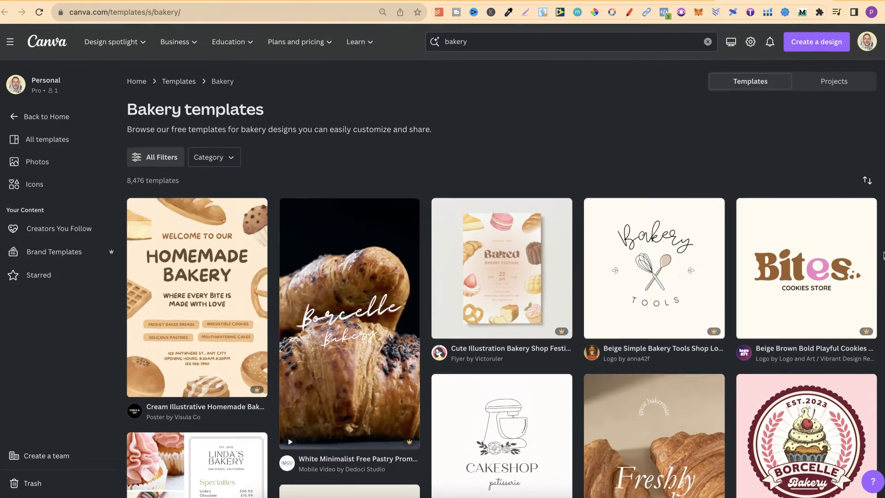
Review the All Filters panel for bakery templates without applying any filter.
left_click(155, 156)
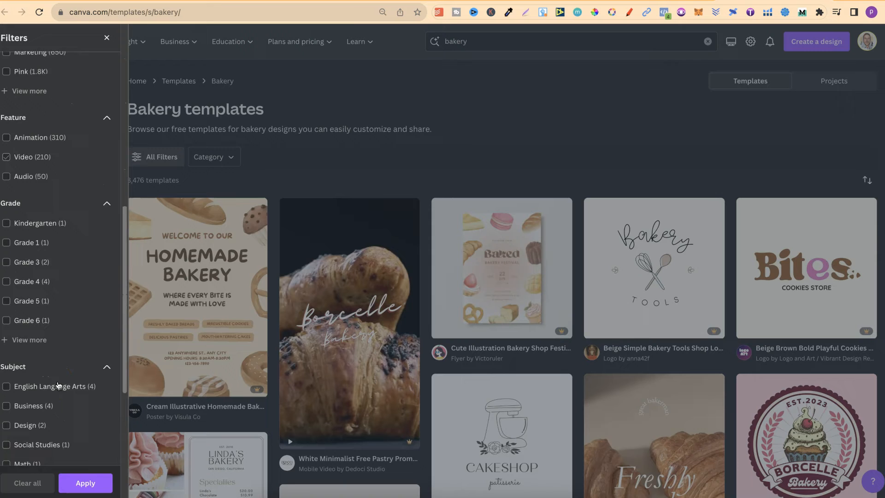
left_click(106, 38)
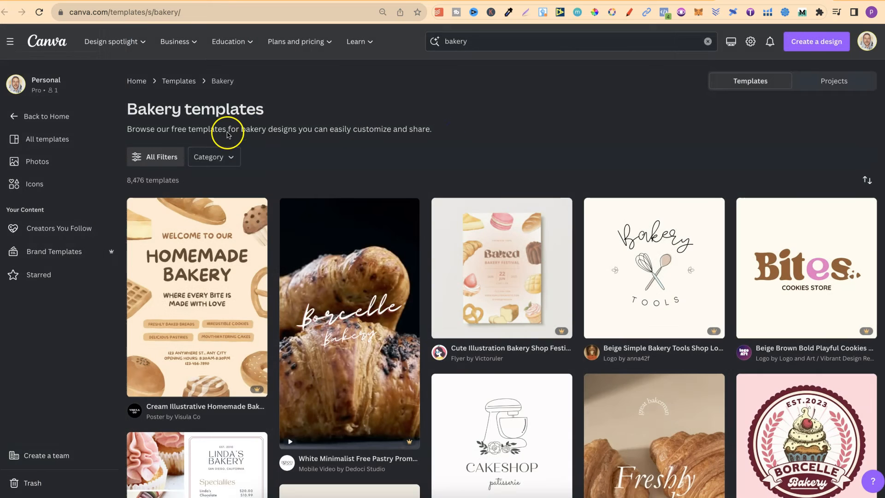
left_click(213, 157)
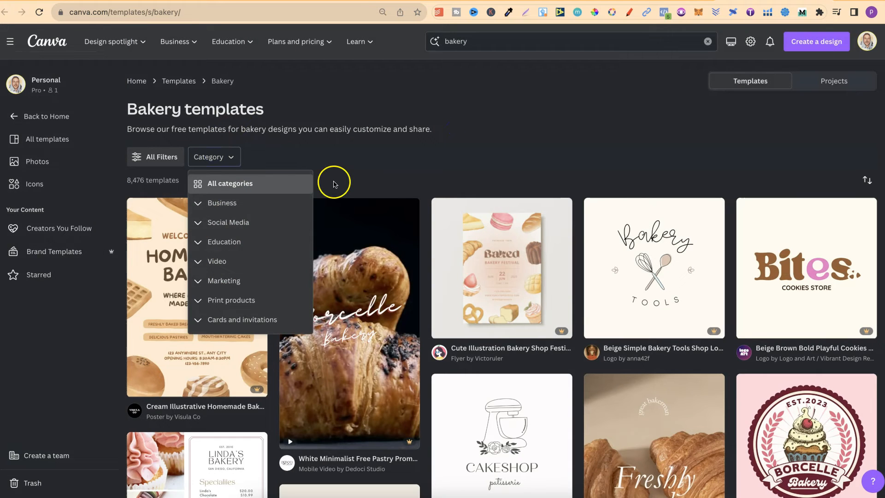
Dismiss the Category dropdown and browse further down the bakery templates.
left_click(333, 182)
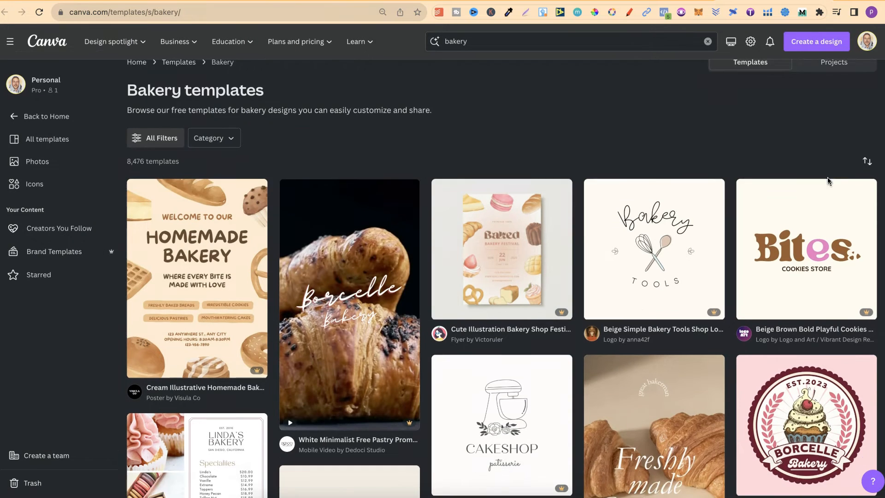
scroll("down", 3)
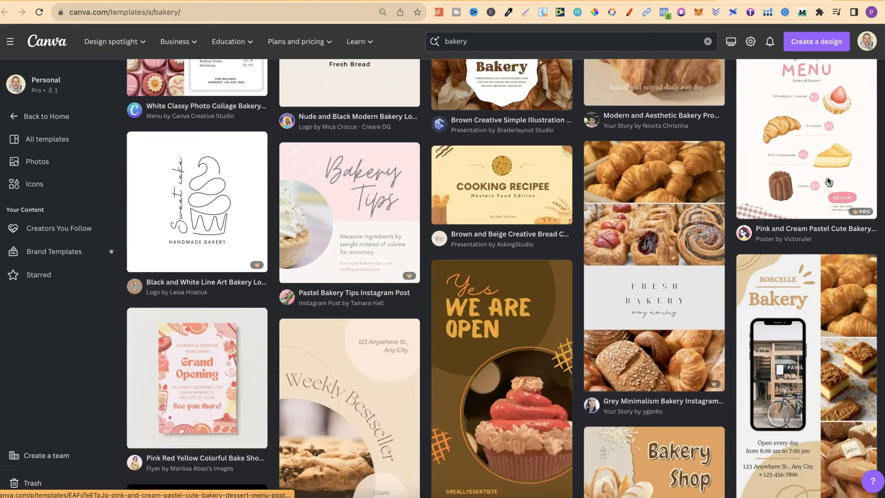
scroll("down", 3)
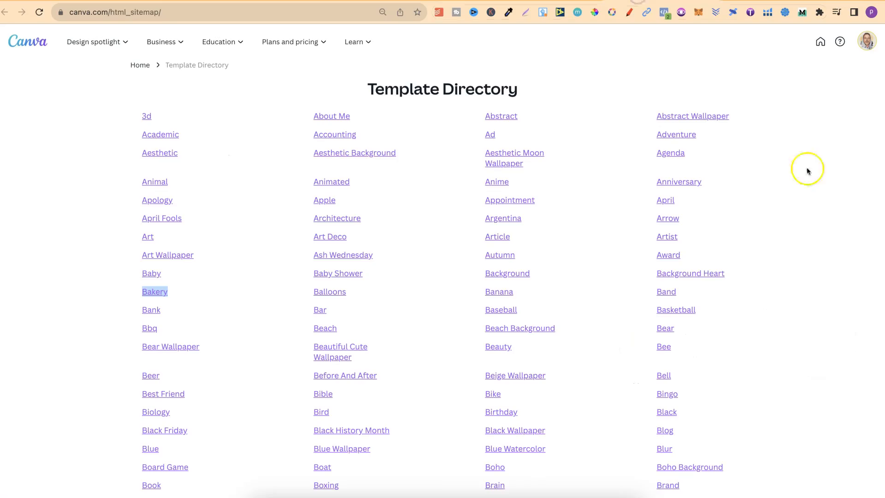
scroll("down", 3)
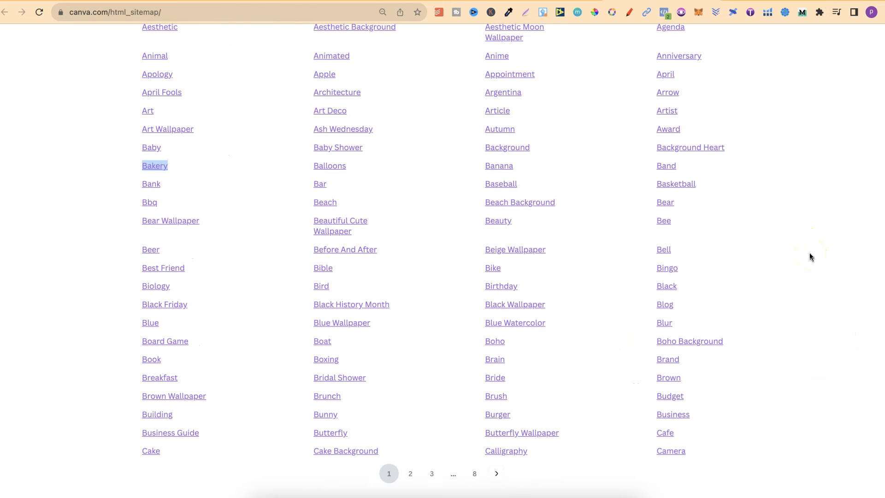
scroll("down", 3)
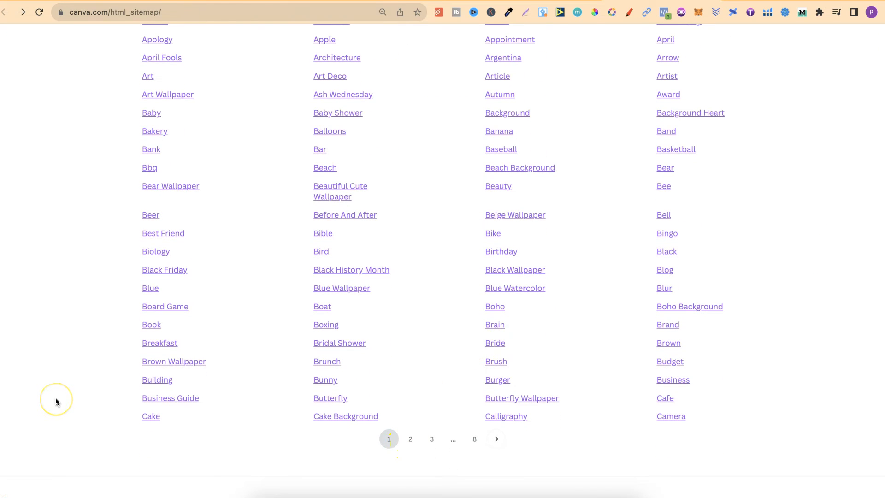
mouse_move(772, 286)
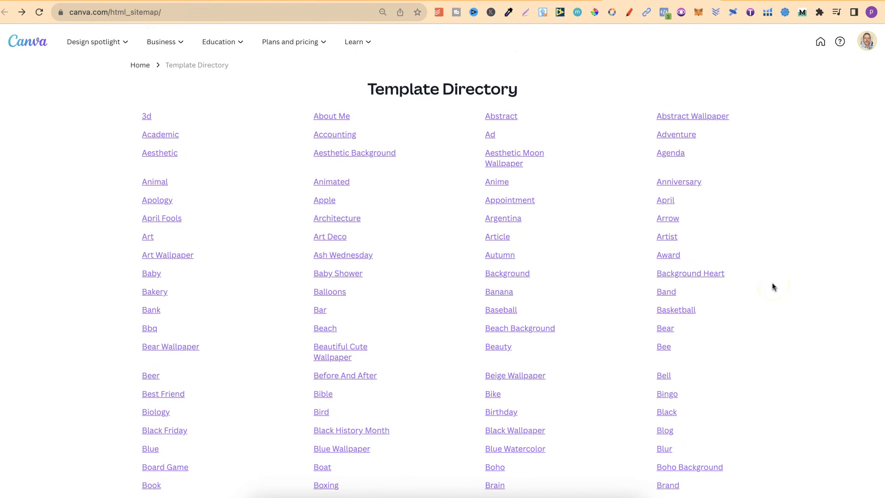
mouse_move(773, 285)
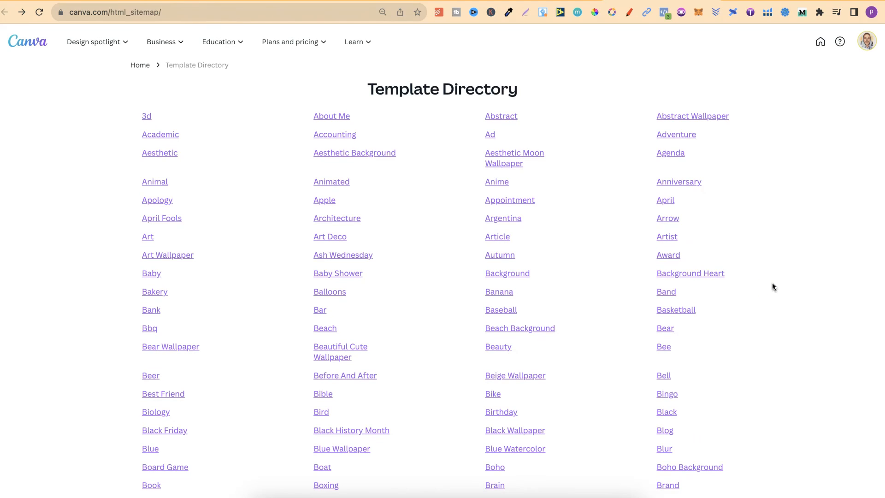